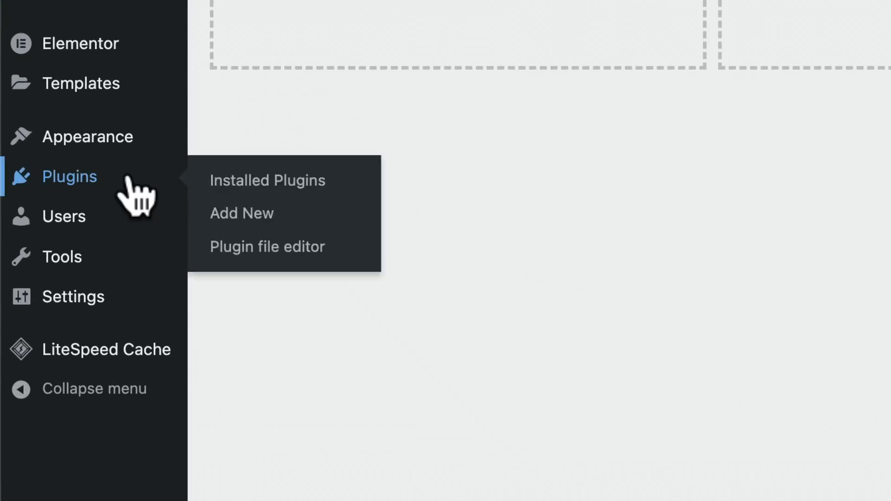
mouse_move(241, 213)
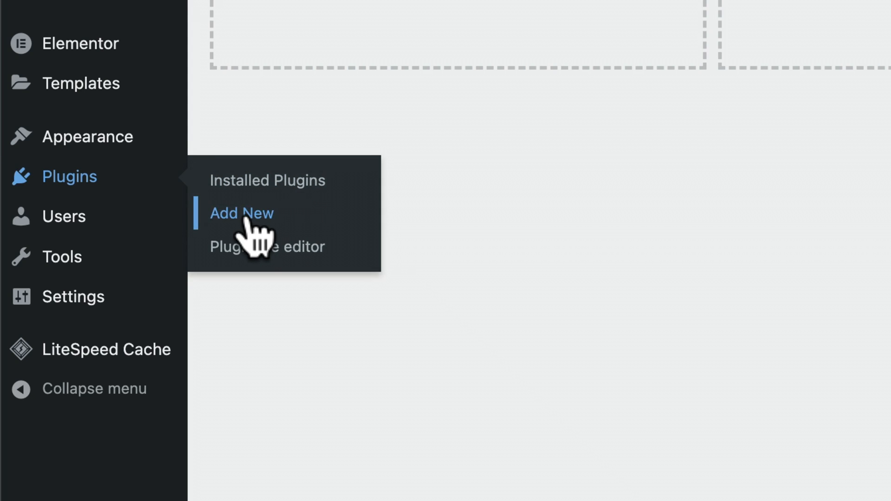
Find Solid Security in the plugin directory, then install and activate it.
left_click(241, 213)
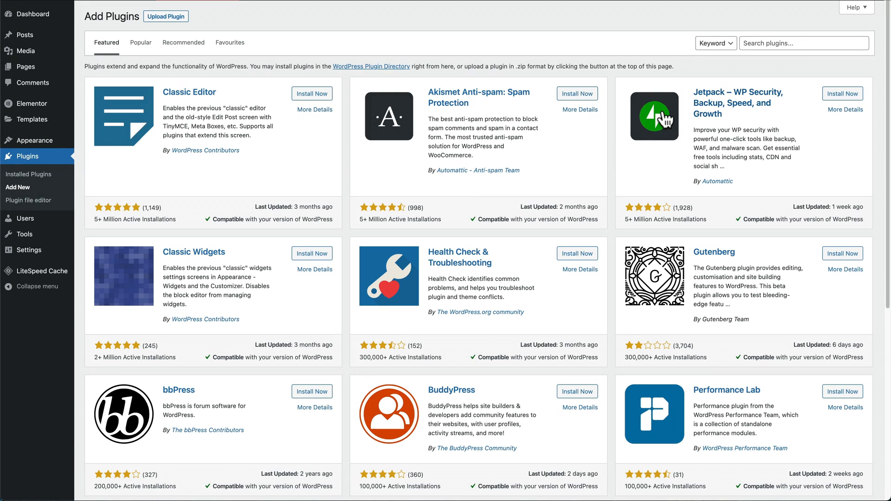
type("Solid Security")
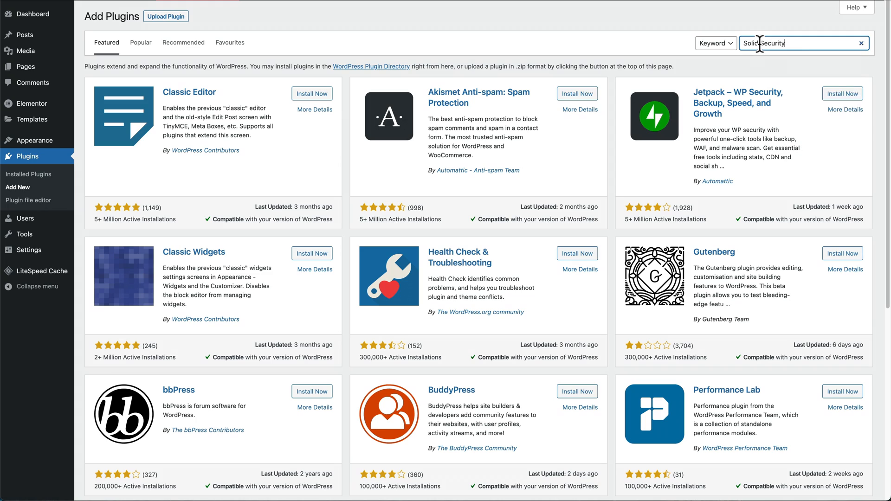
key("Enter")
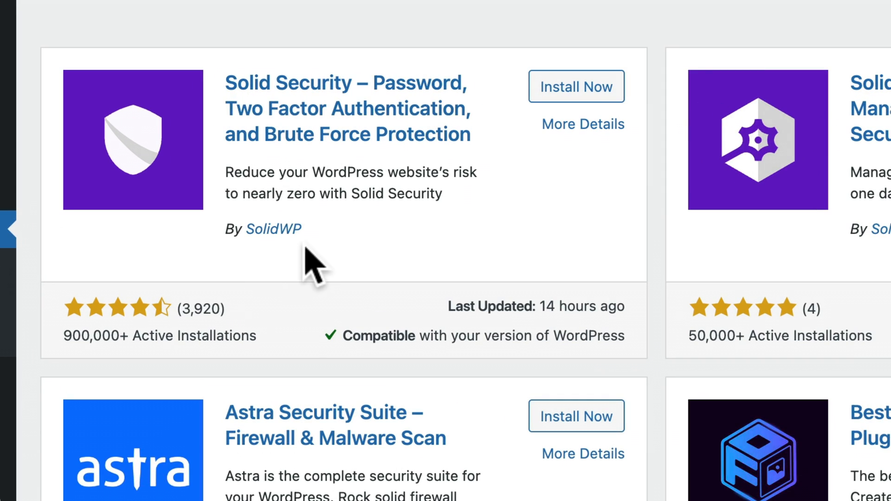
mouse_move(349, 319)
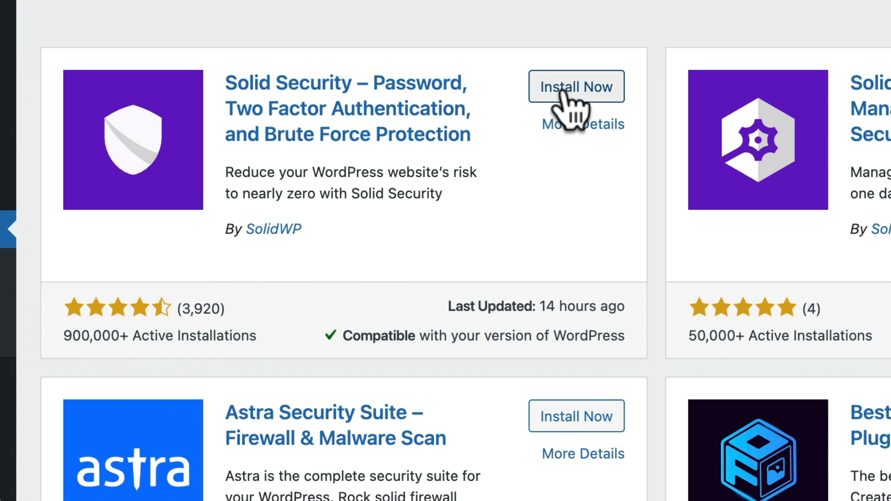
left_click(576, 87)
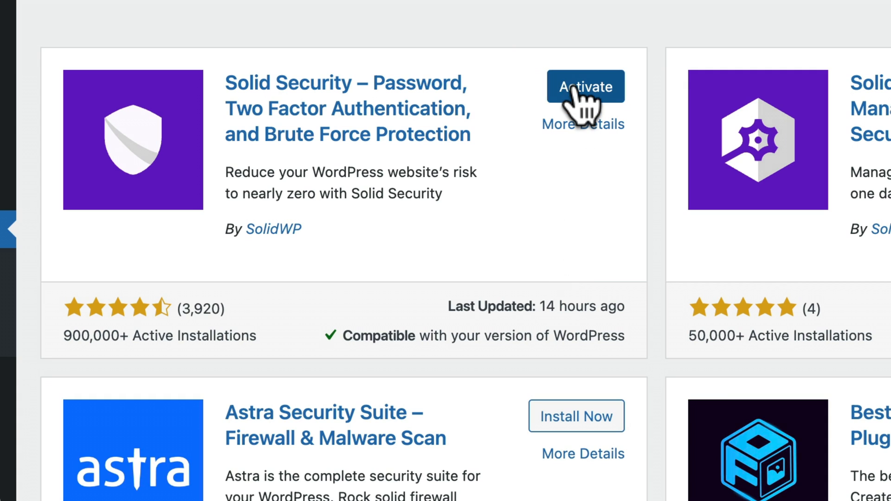
left_click(585, 86)
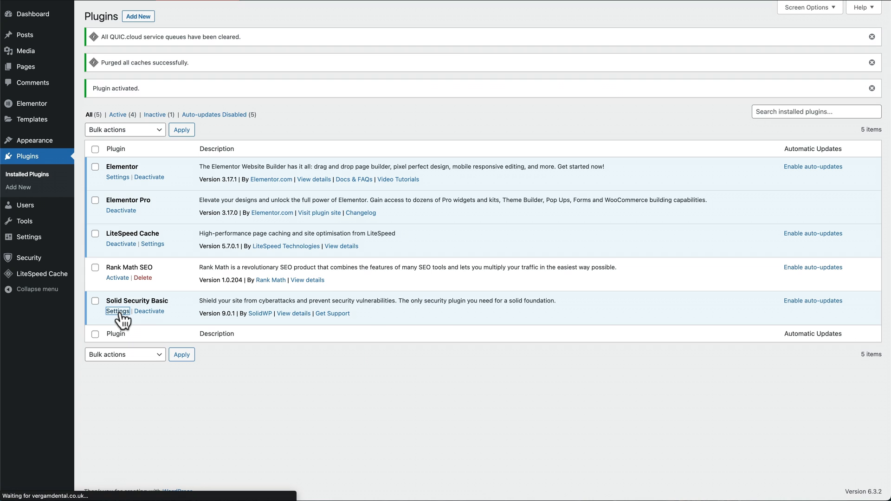
Start the Solid Security setup, choose Brochure as the site type, and enable Security Check Pro.
left_click(117, 311)
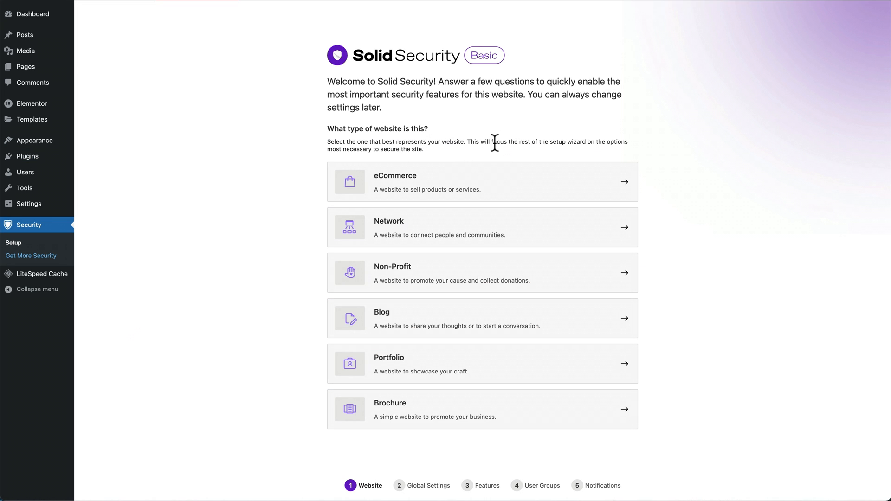
mouse_move(299, 309)
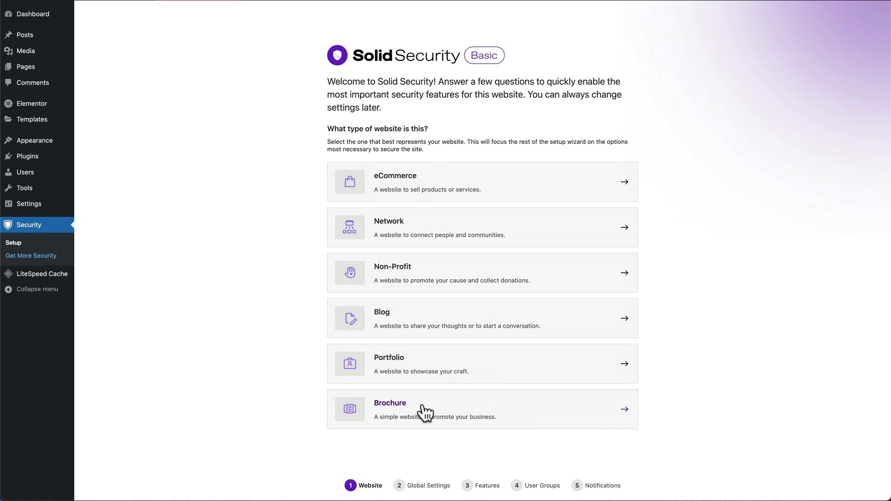
mouse_move(484, 418)
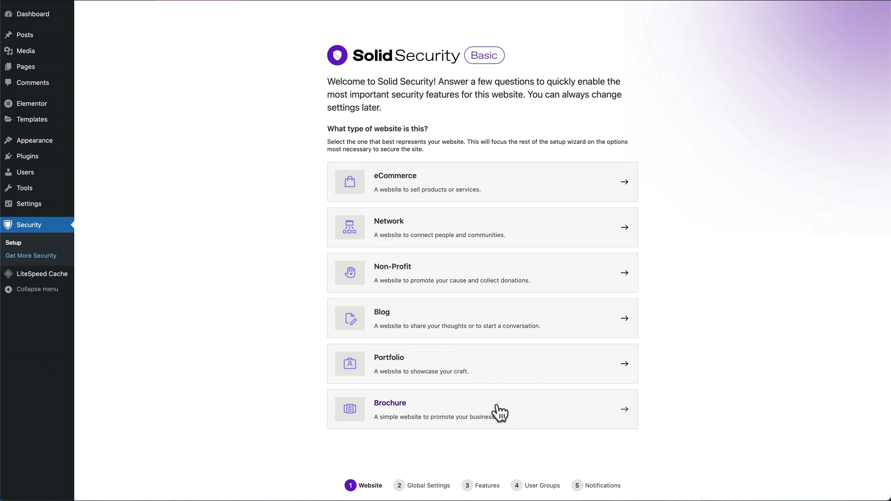
left_click(482, 409)
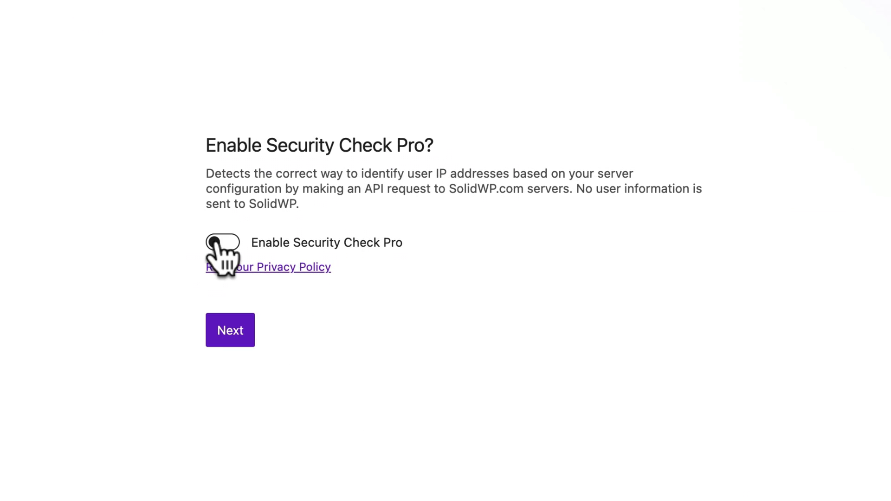
left_click(223, 242)
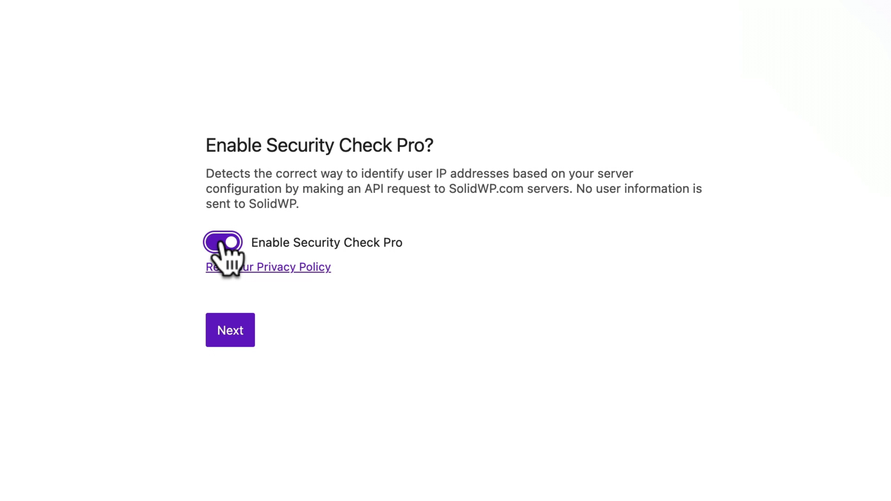
Enforce a user password policy and advance to Global Settings.
left_click(230, 330)
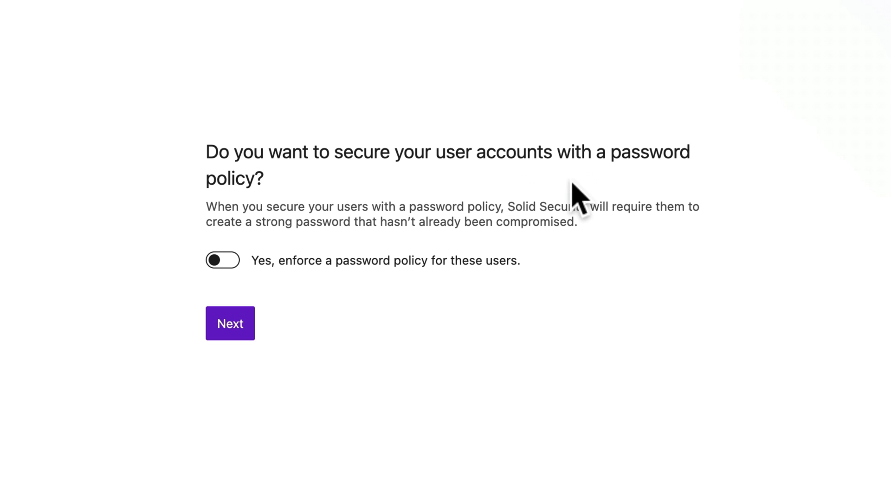
left_click(223, 260)
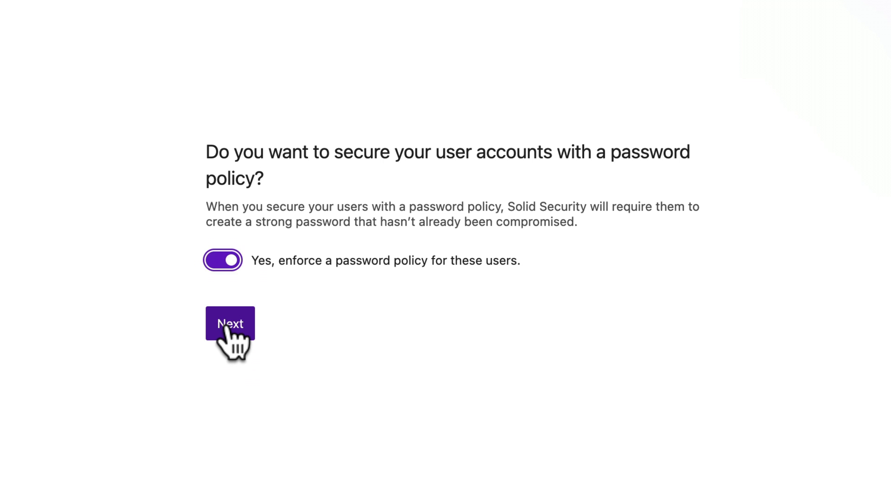
left_click(230, 324)
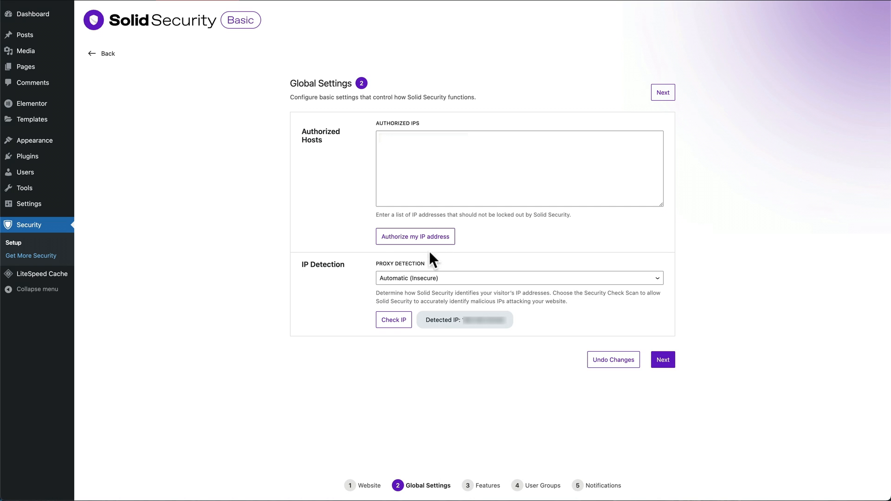
Authorize the current IP, then enable Site Scan Scheduling and Security Check Pro features.
left_click(415, 237)
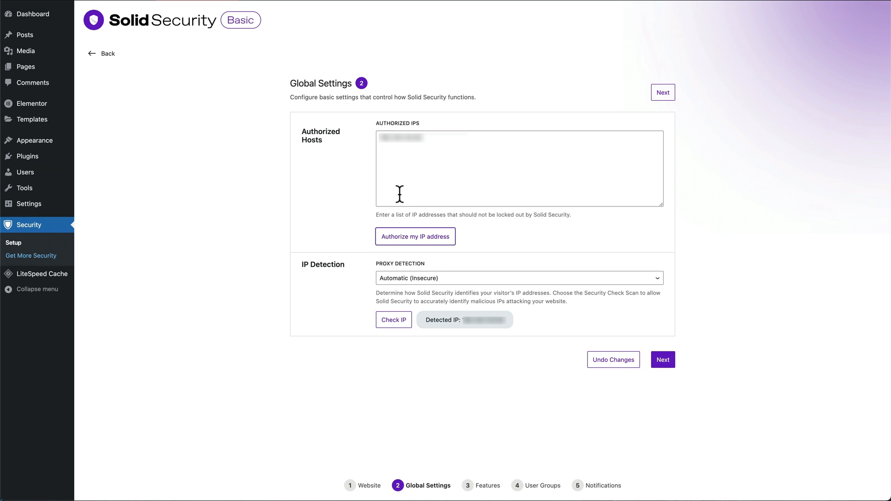
left_click(662, 92)
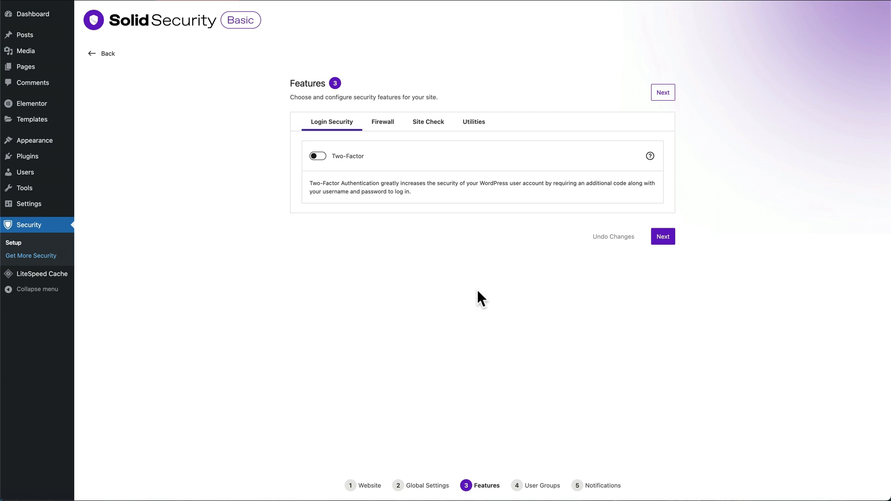
mouse_move(344, 191)
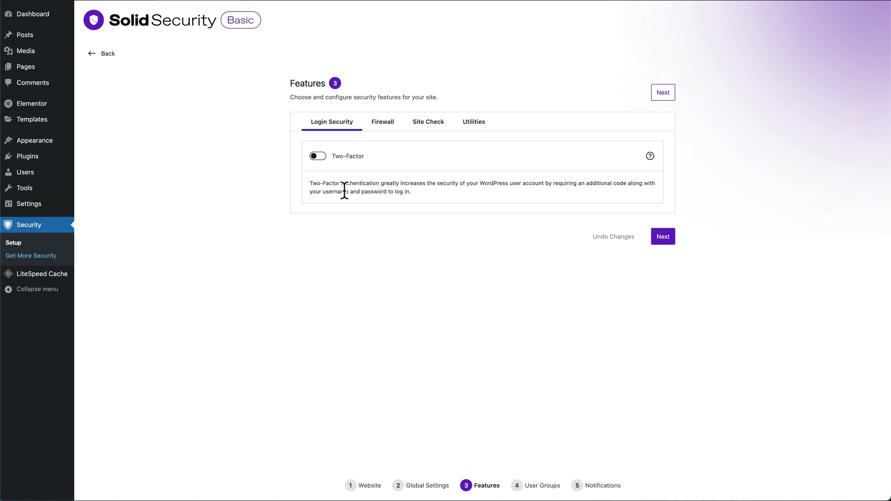
left_click(383, 121)
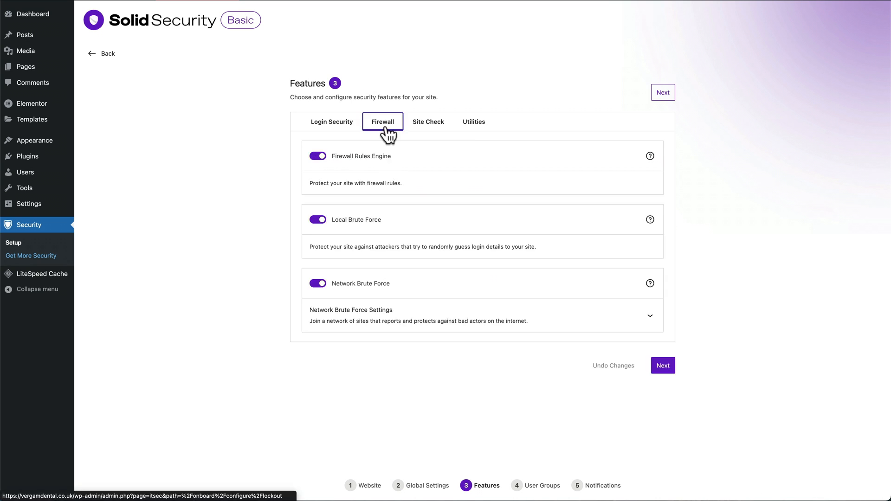
left_click(428, 121)
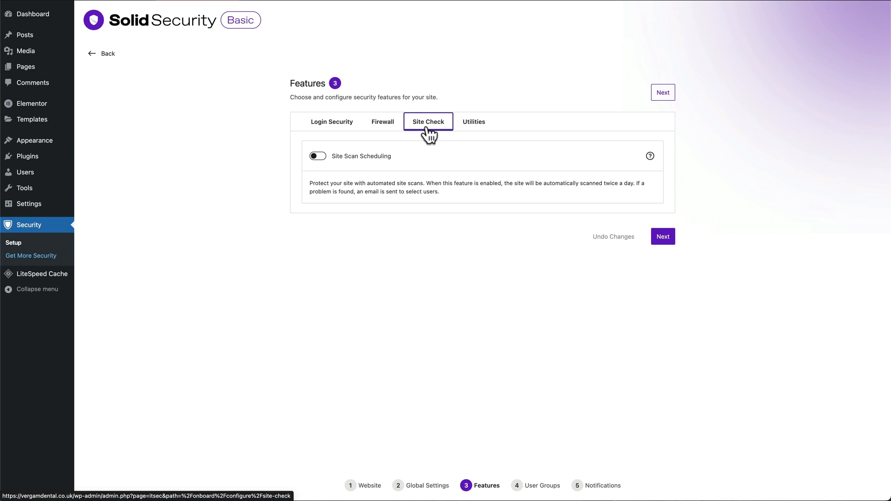
left_click(317, 156)
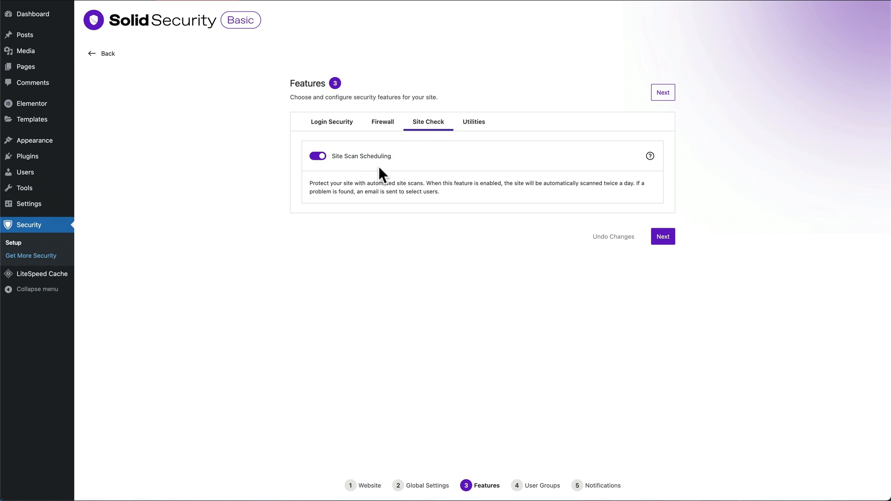
left_click(473, 122)
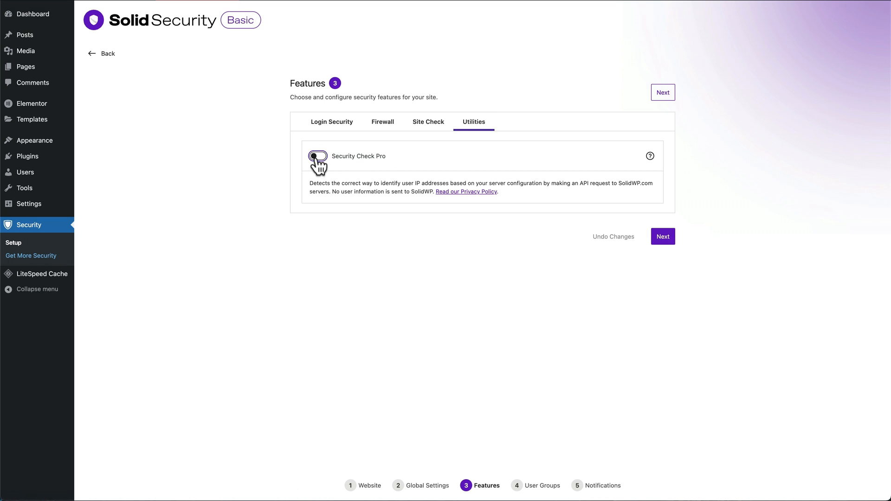
left_click(317, 156)
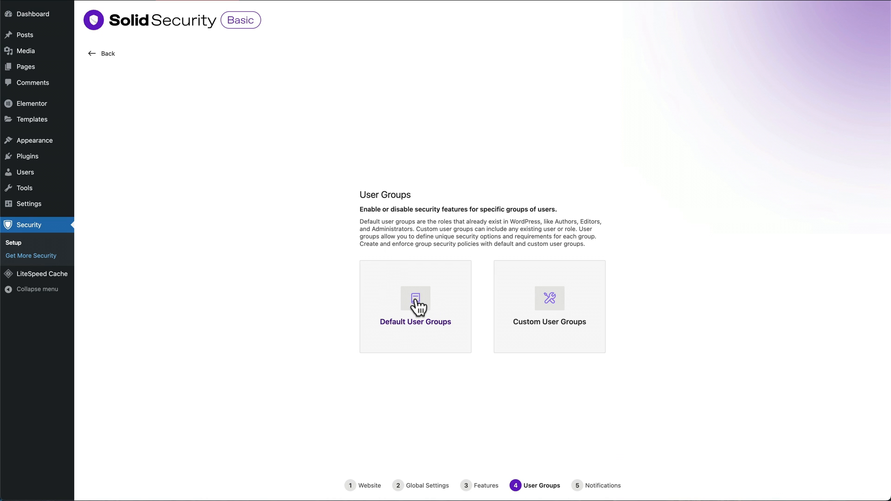
Send notifications to the individual user, not all administrators, set From Email, and complete setup.
left_click(415, 306)
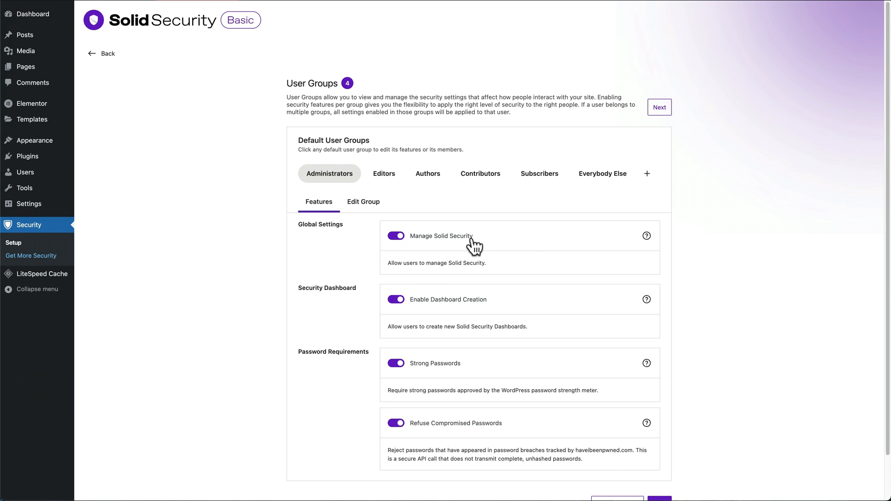
scroll("down", 3)
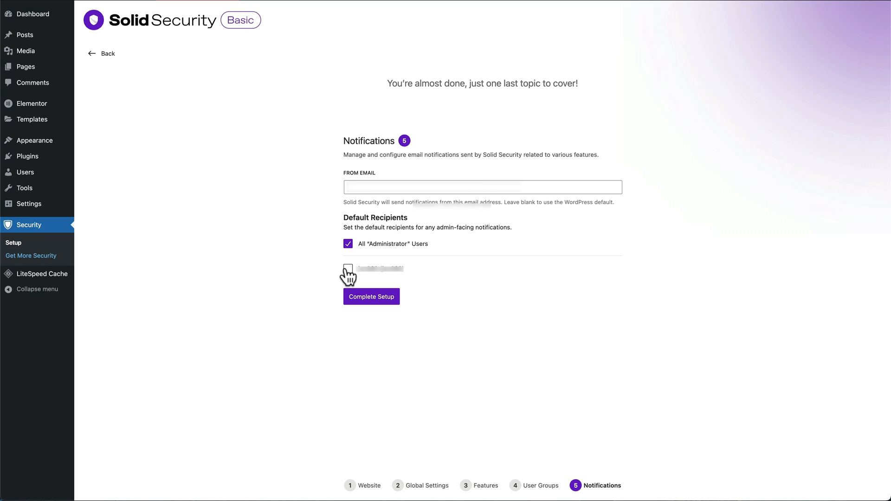
left_click(347, 268)
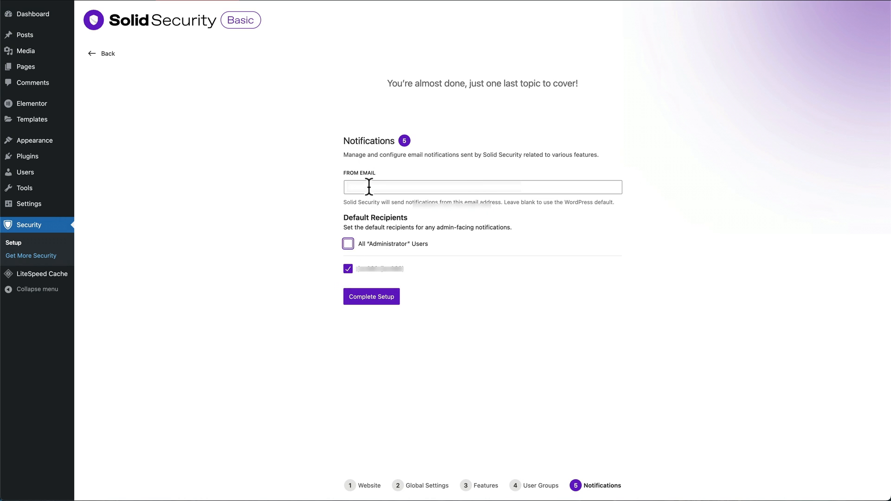
left_click(482, 187)
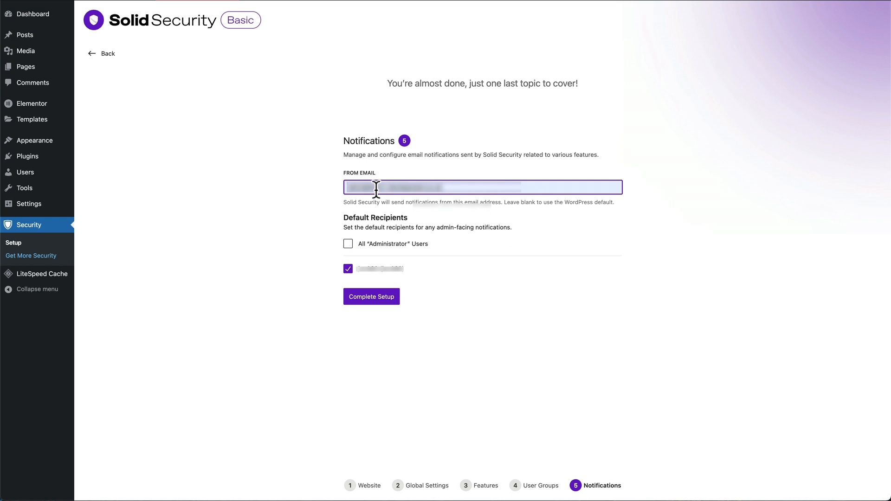
mouse_move(482, 302)
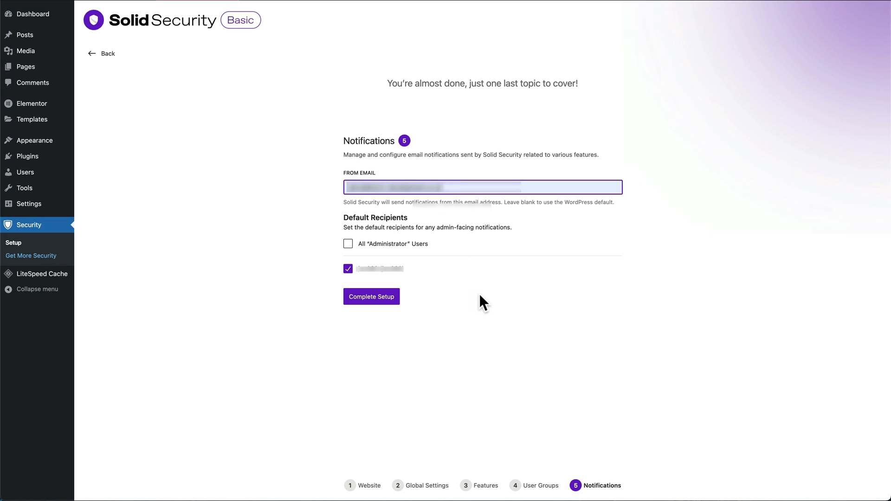
mouse_move(399, 341)
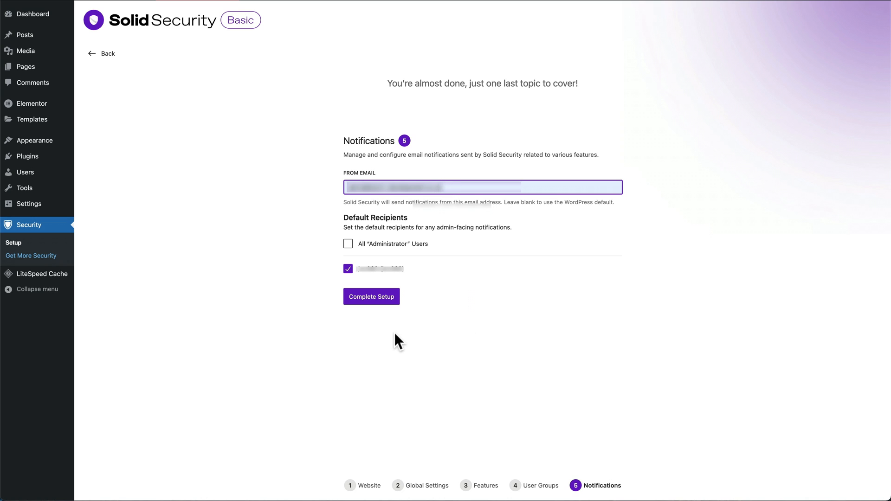
left_click(371, 296)
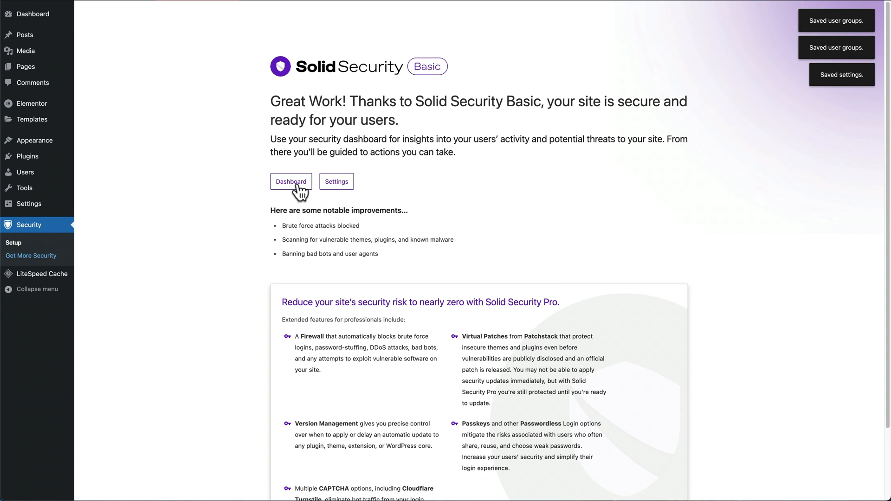
Go from the completion page to the security dashboard, then to Security > Tools.
left_click(291, 181)
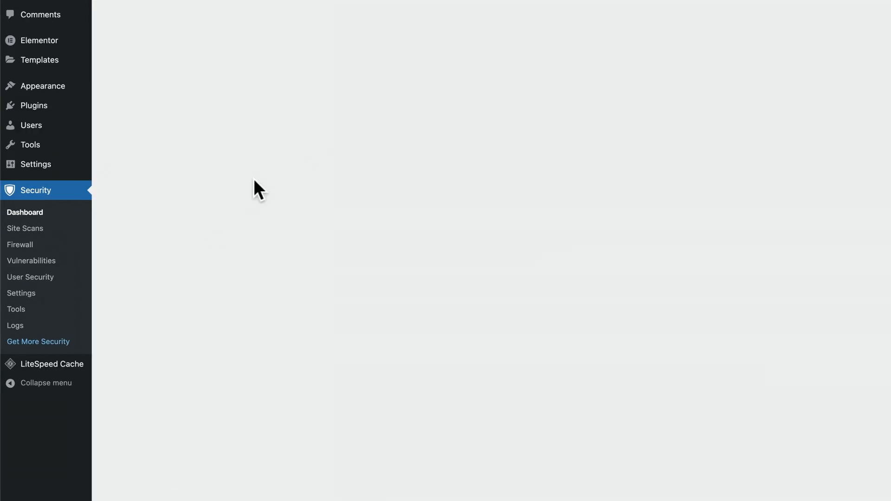
scroll("down", 3)
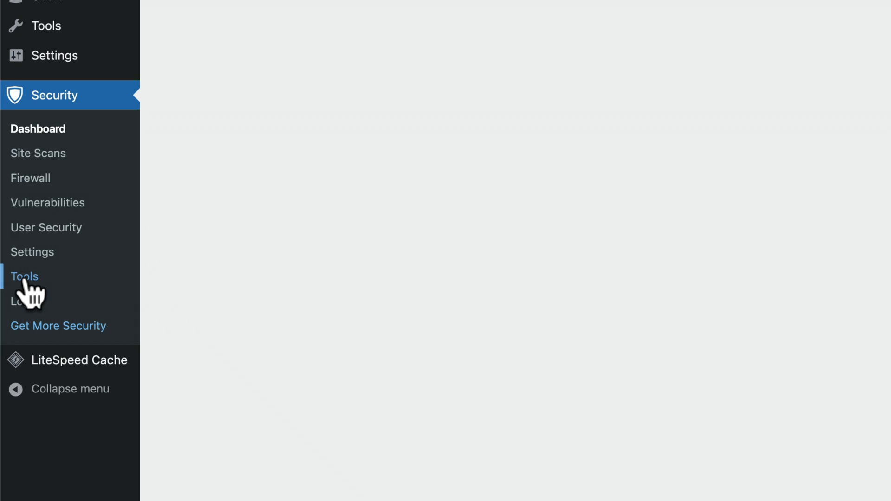
left_click(25, 277)
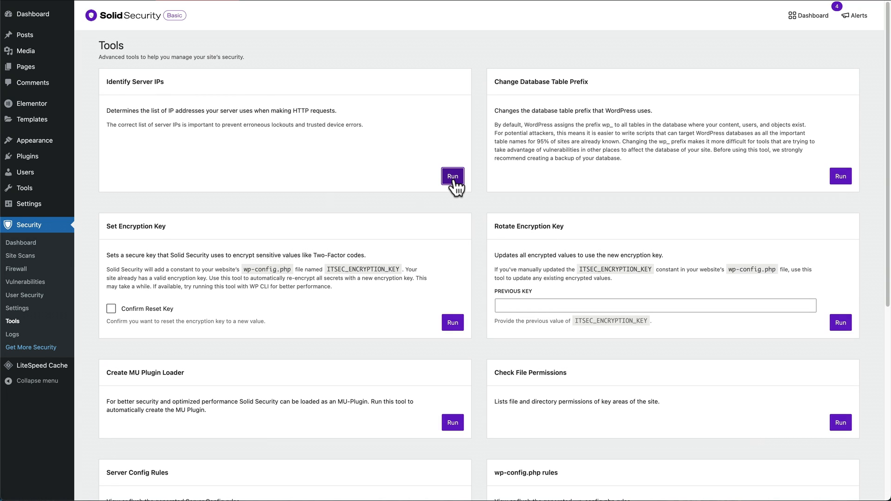
Run the Identify Server IPs and Change Database Table Prefix tools.
left_click(453, 176)
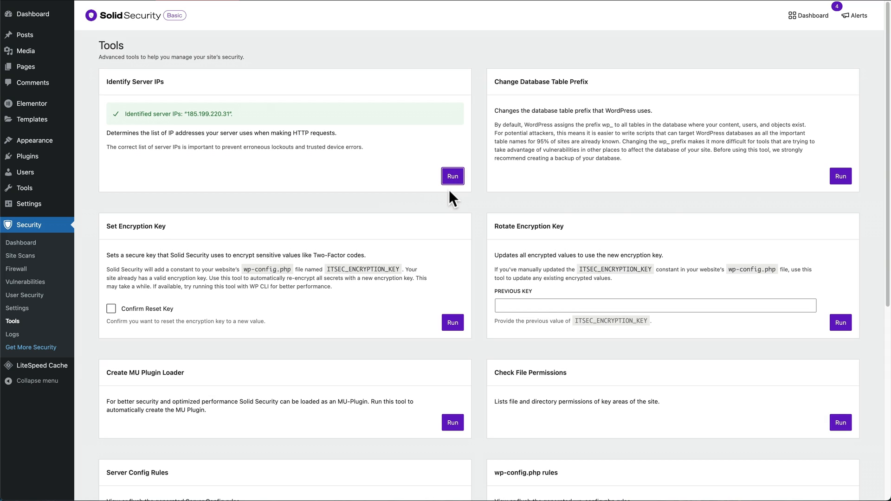
mouse_move(841, 176)
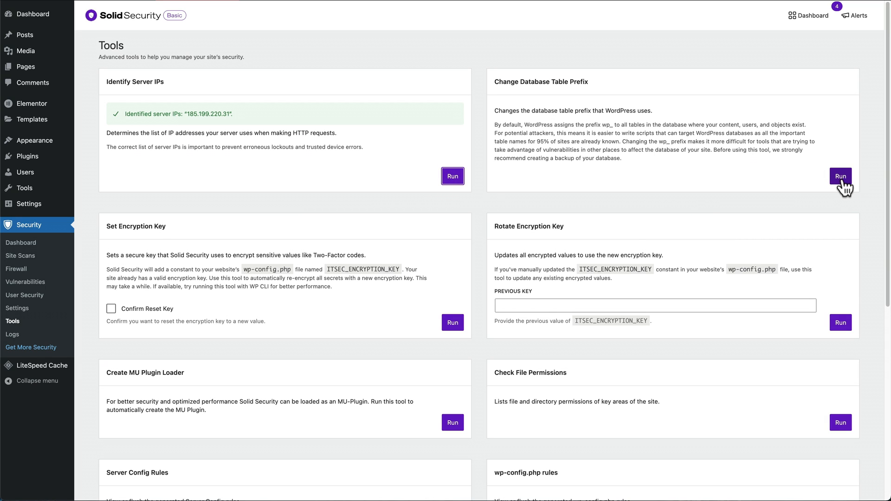
mouse_move(671, 199)
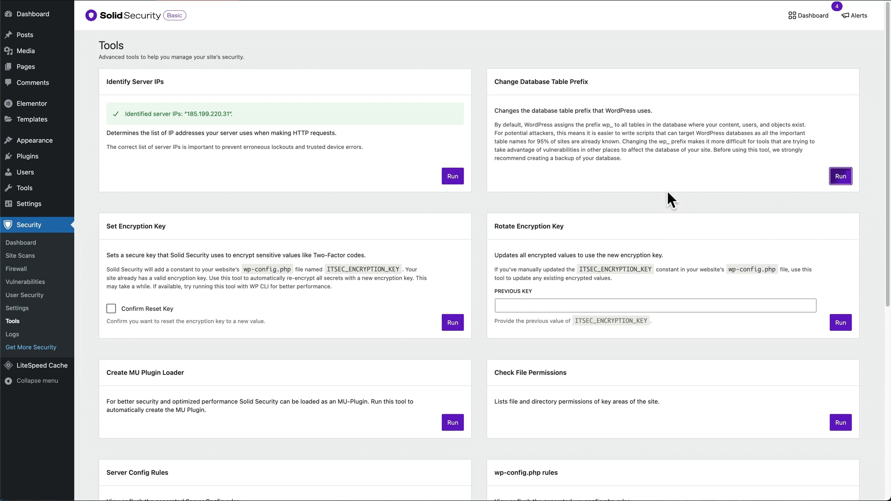
left_click(840, 175)
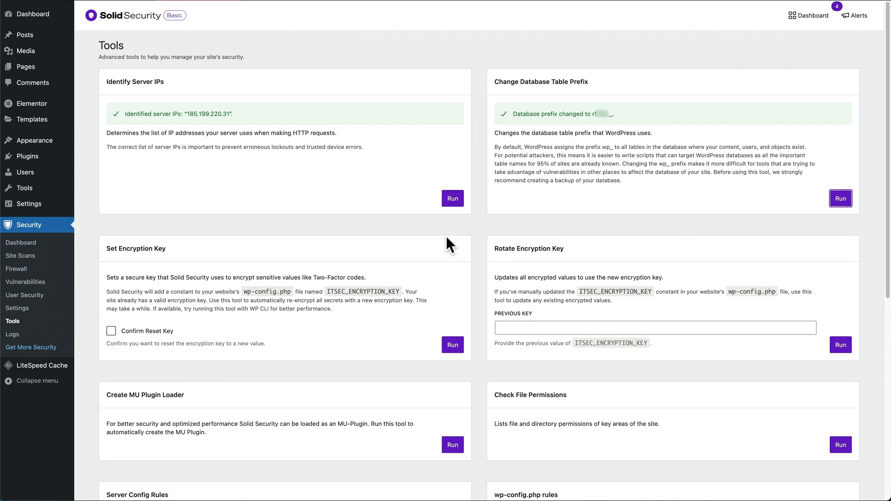
mouse_move(372, 339)
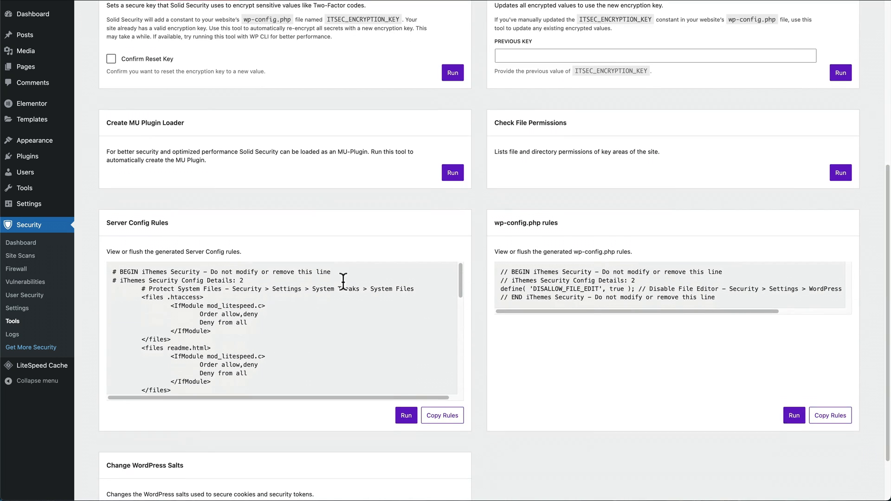
scroll("up", 3)
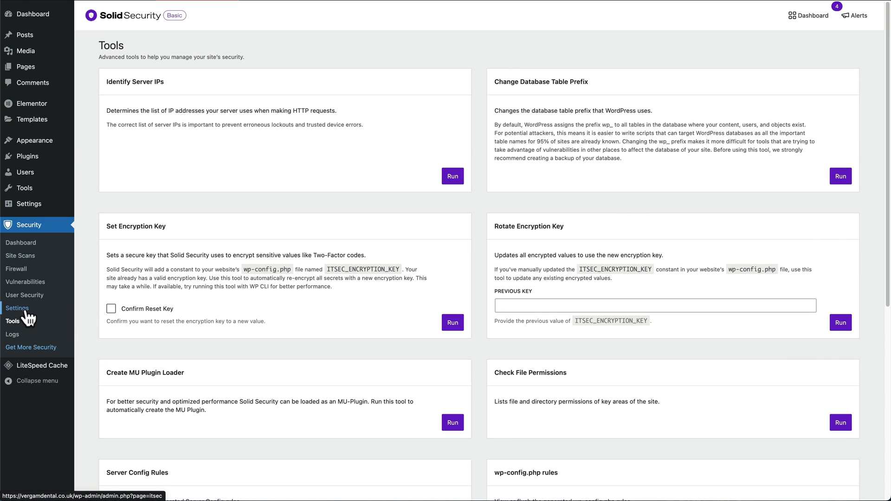
Tick Hide Backend under Security > Settings > Advanced > Hide Backend Settings.
left_click(17, 308)
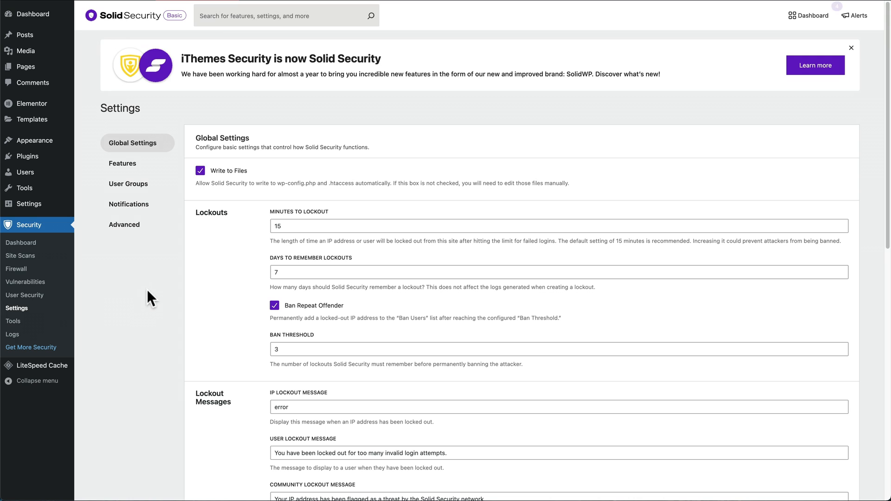
left_click(127, 224)
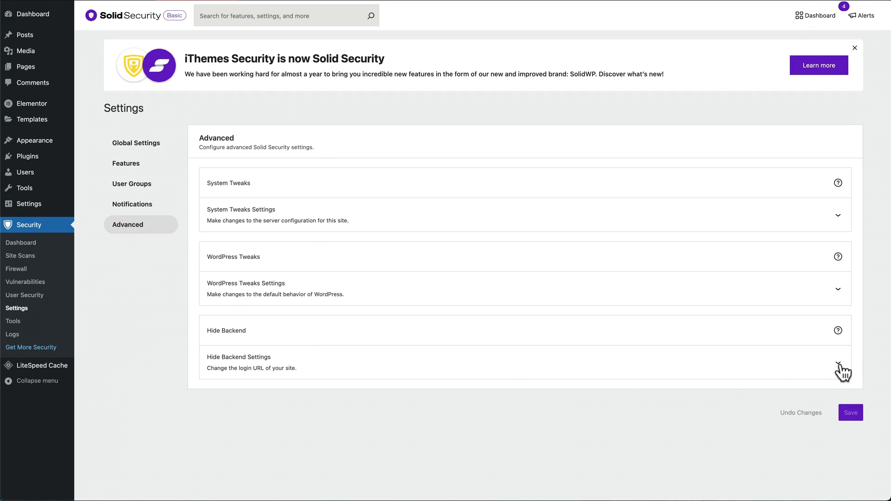
left_click(838, 362)
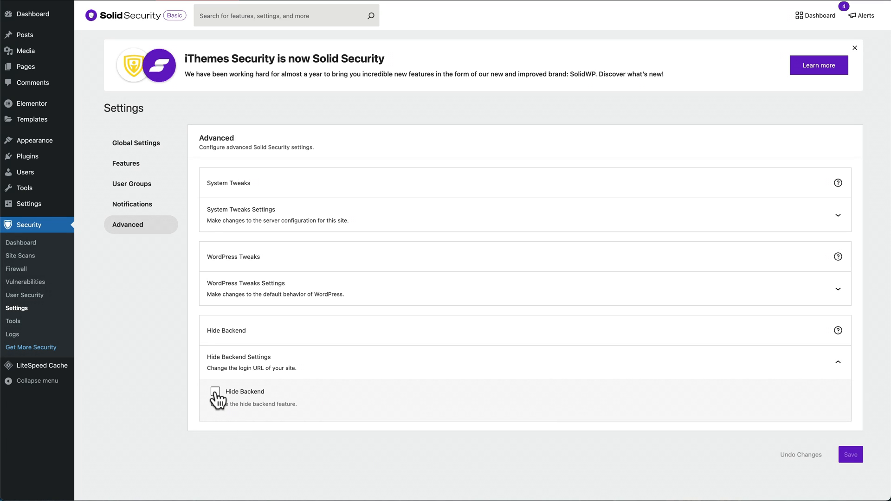
left_click(217, 395)
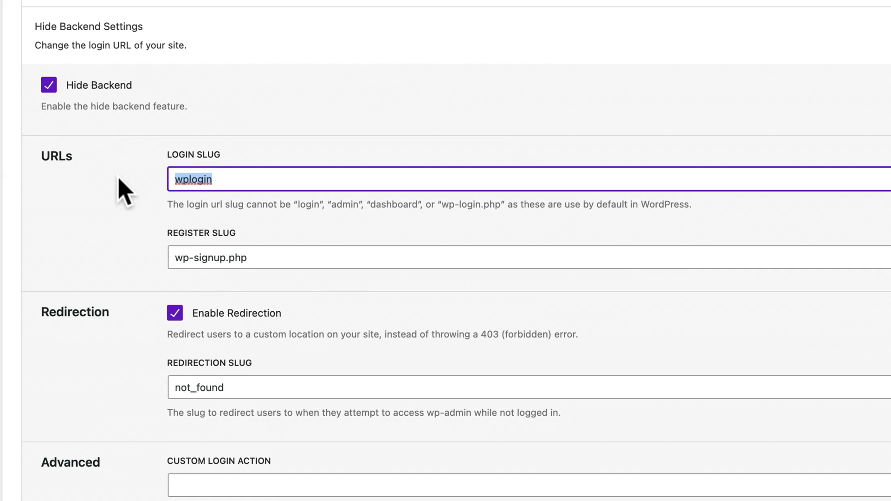
mouse_move(263, 187)
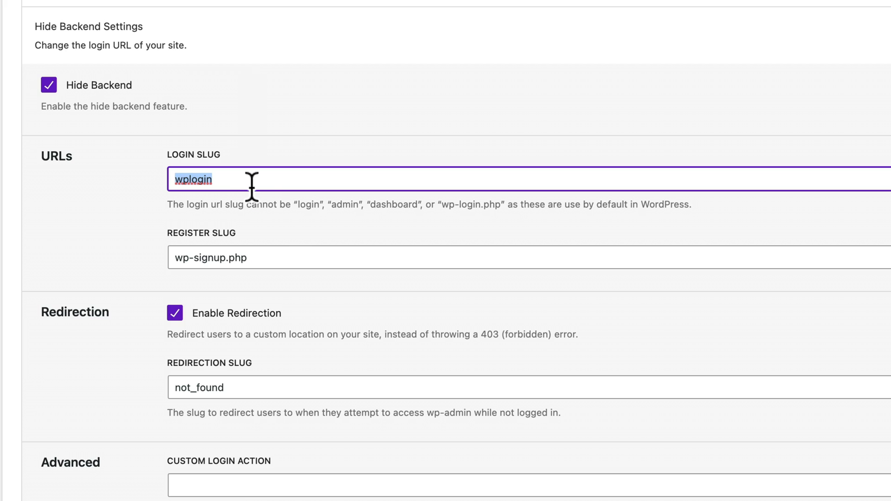
Enter 'mysecretcode' as the Login Slug in place of wplogin.
type("mysecretco")
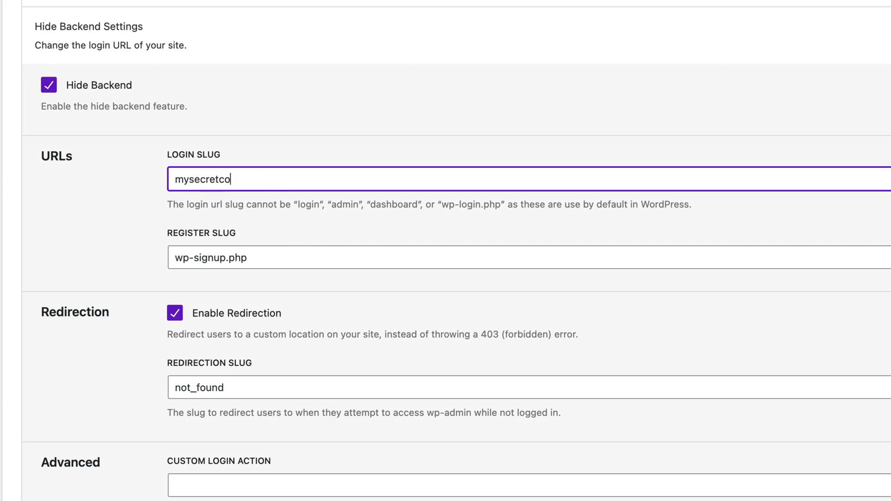
type("de")
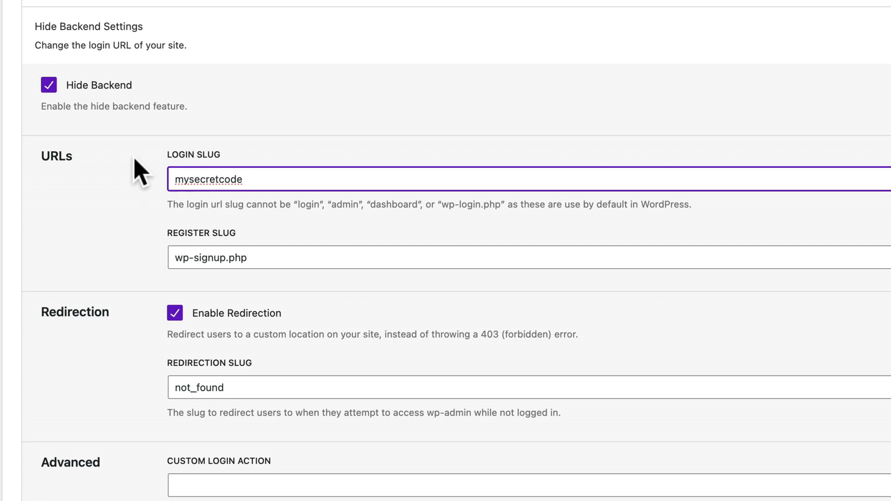